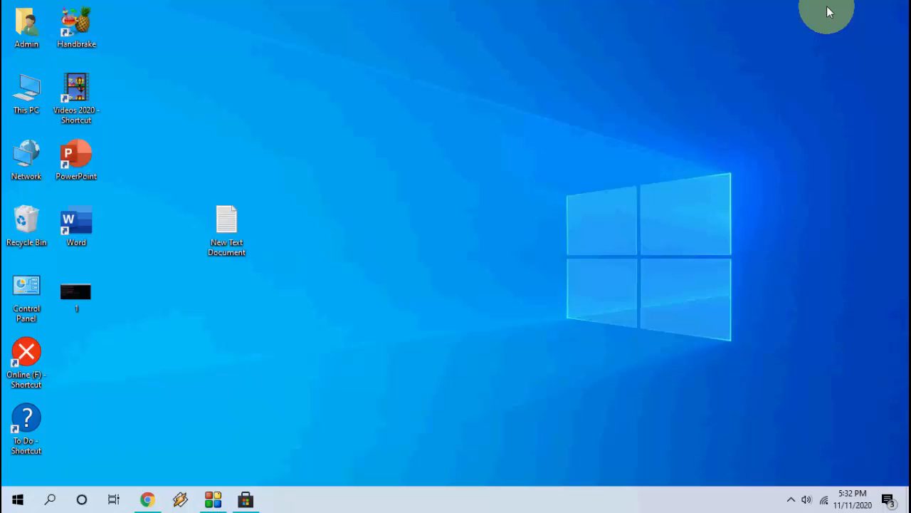
pyautogui.moveTo(290, 91)
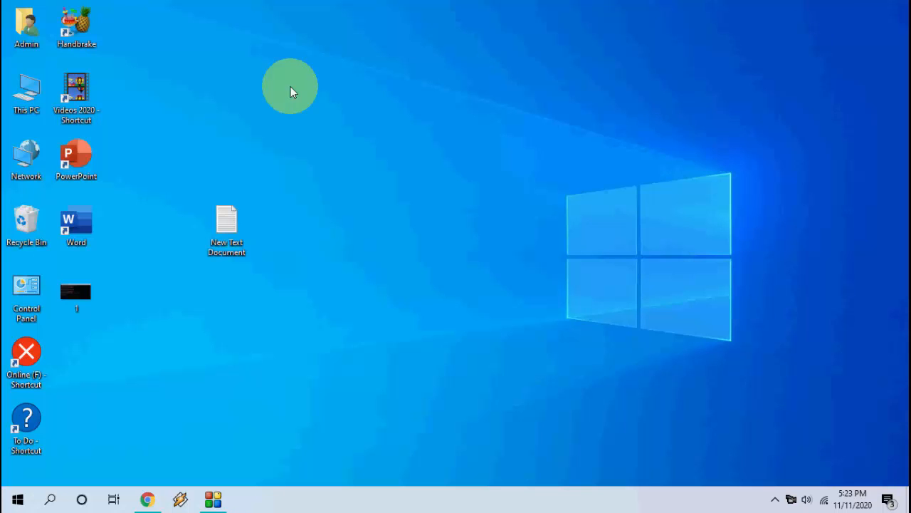
# Step: Find Date & time via Start search, confirm automatic time, then view the Region page showing United States
pyautogui.click(17, 498)
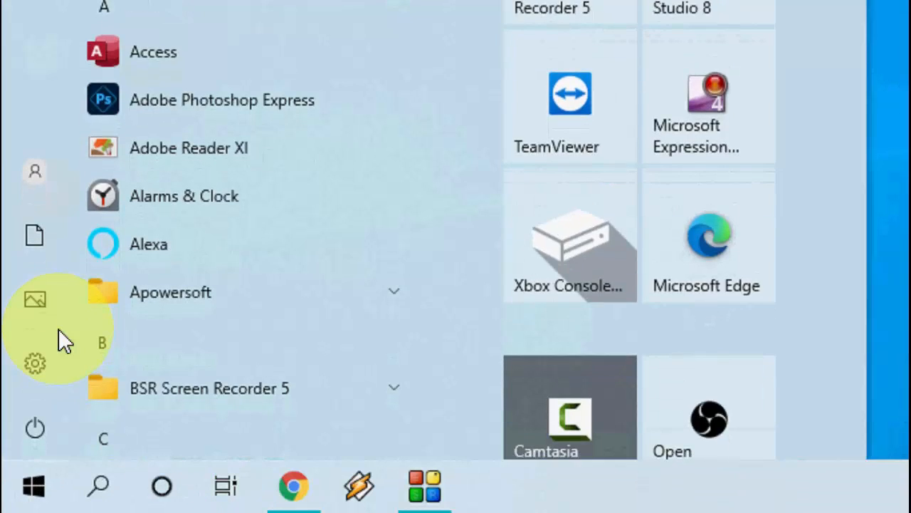
pyautogui.write('date and')
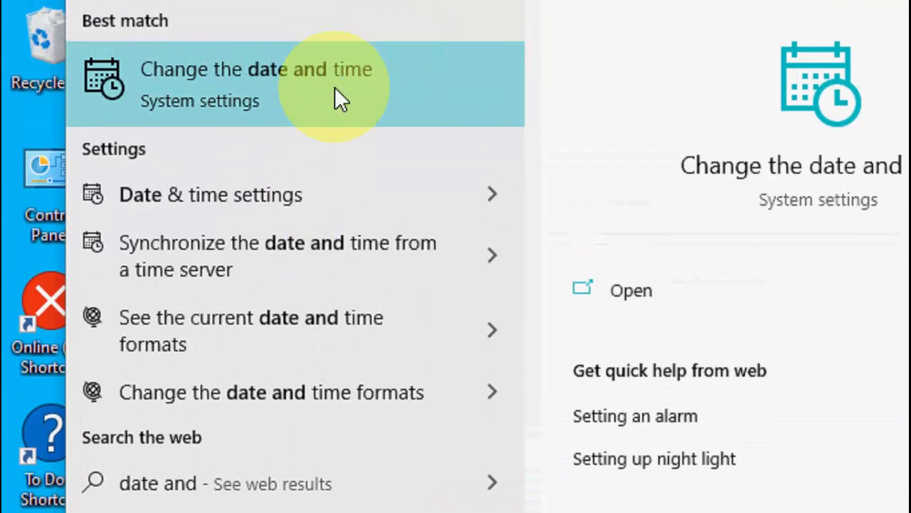
pyautogui.click(256, 69)
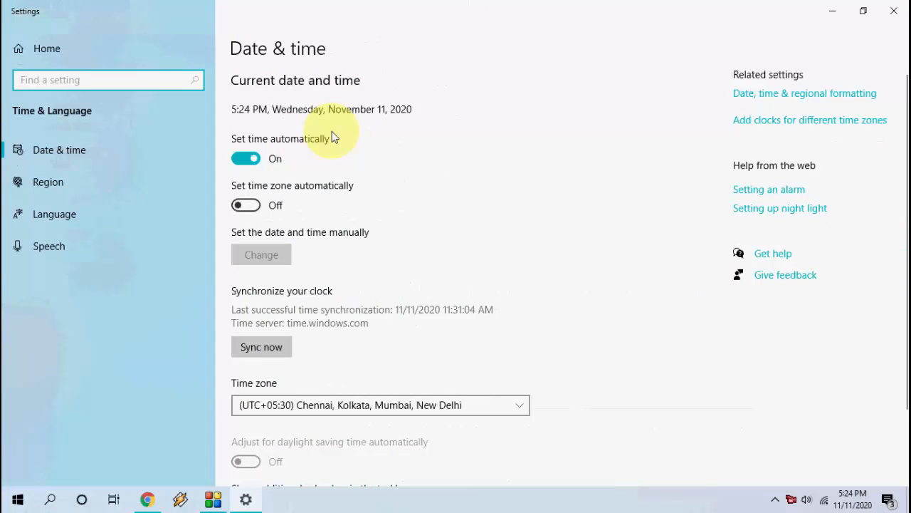
pyautogui.moveTo(349, 169)
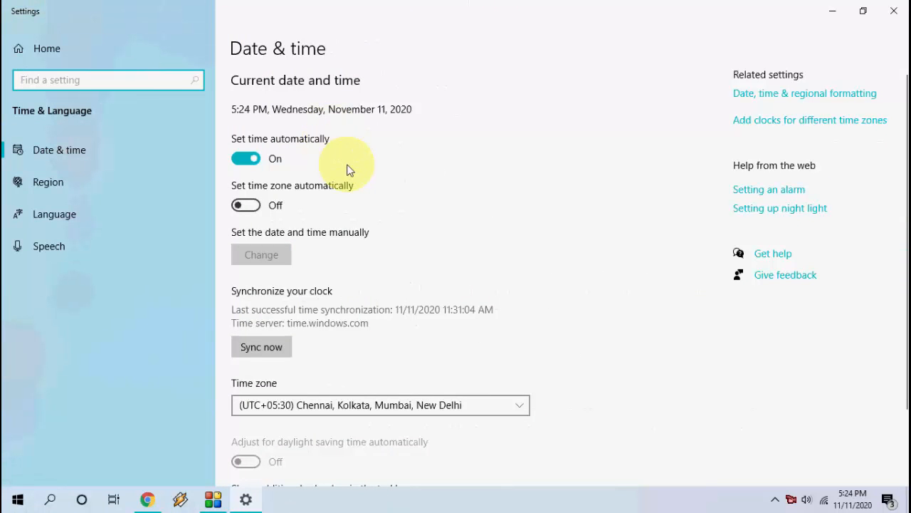
pyautogui.moveTo(527, 294)
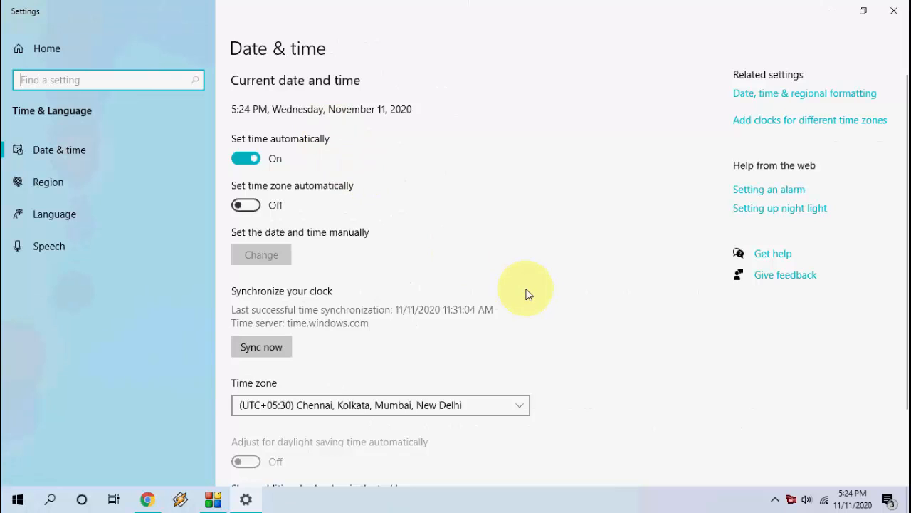
pyautogui.moveTo(324, 142)
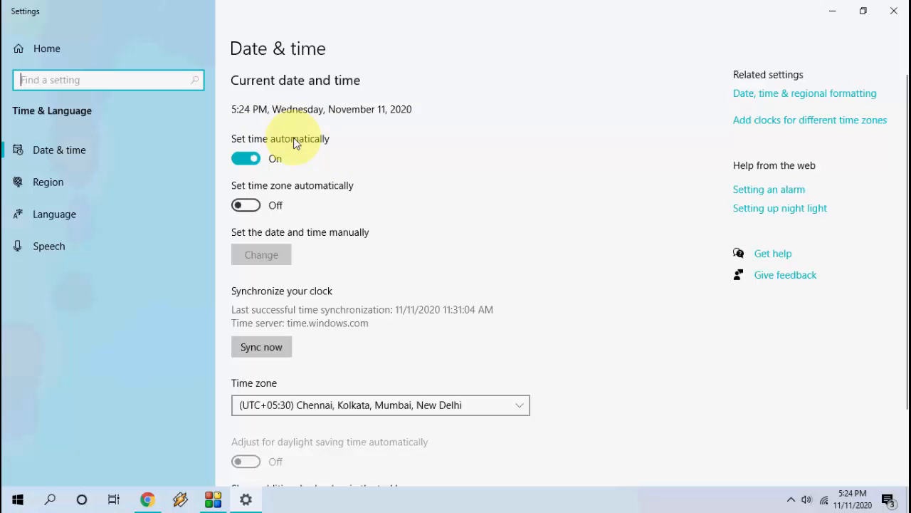
pyautogui.moveTo(49, 183)
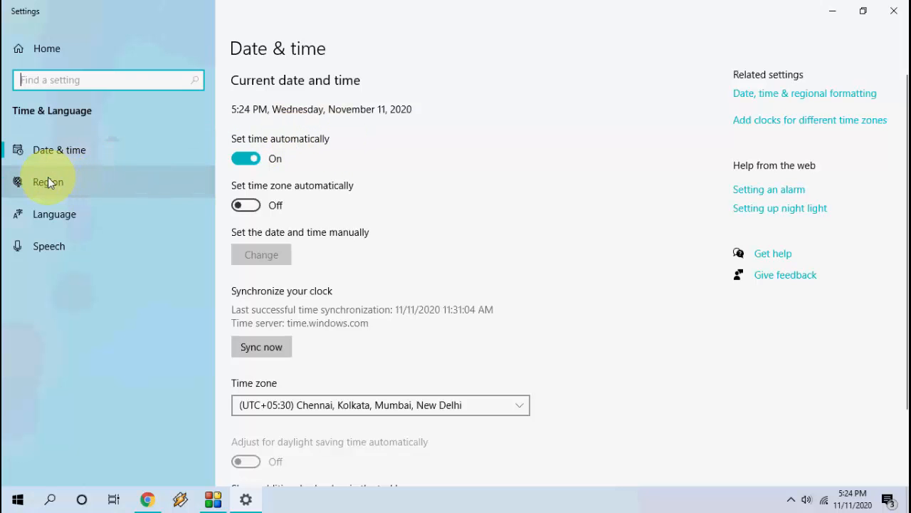
pyautogui.click(49, 182)
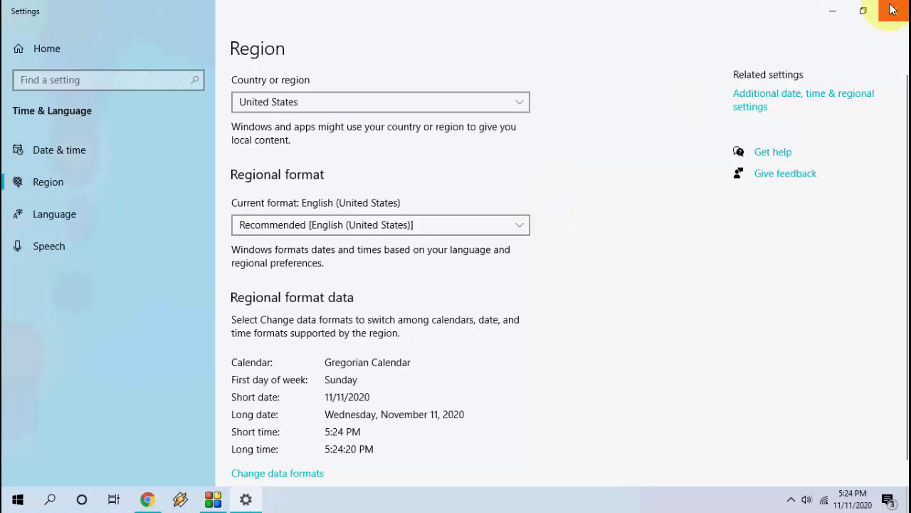
pyautogui.moveTo(895, 12)
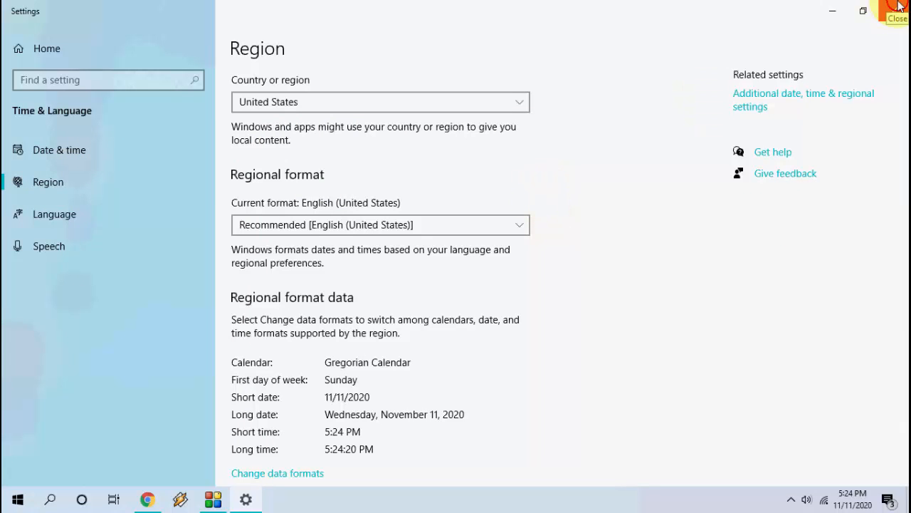
# Step: Close Settings and bring up Internet Properties through a Start search for internet options
pyautogui.click(897, 12)
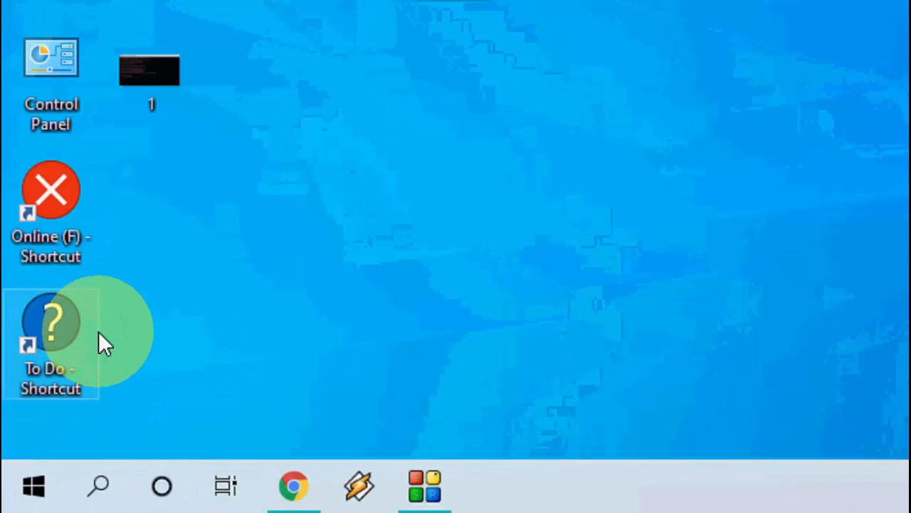
pyautogui.click(33, 487)
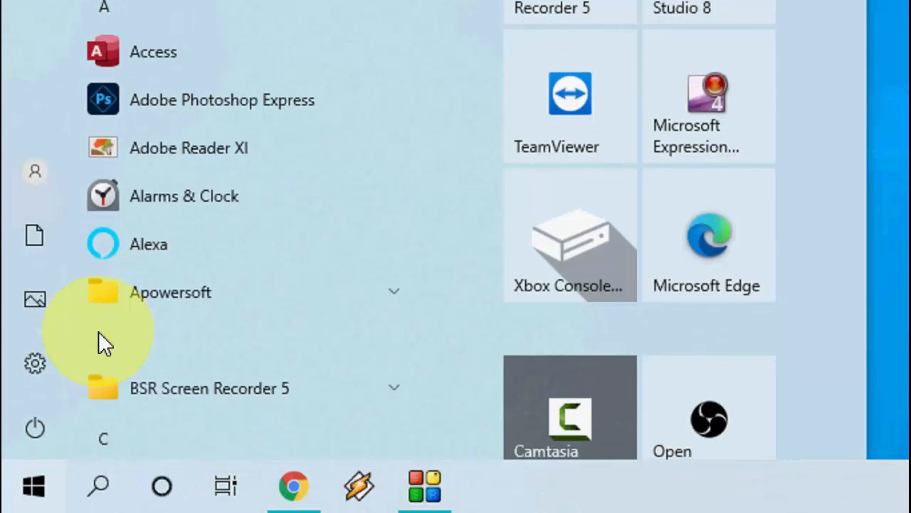
pyautogui.write('intnernet')
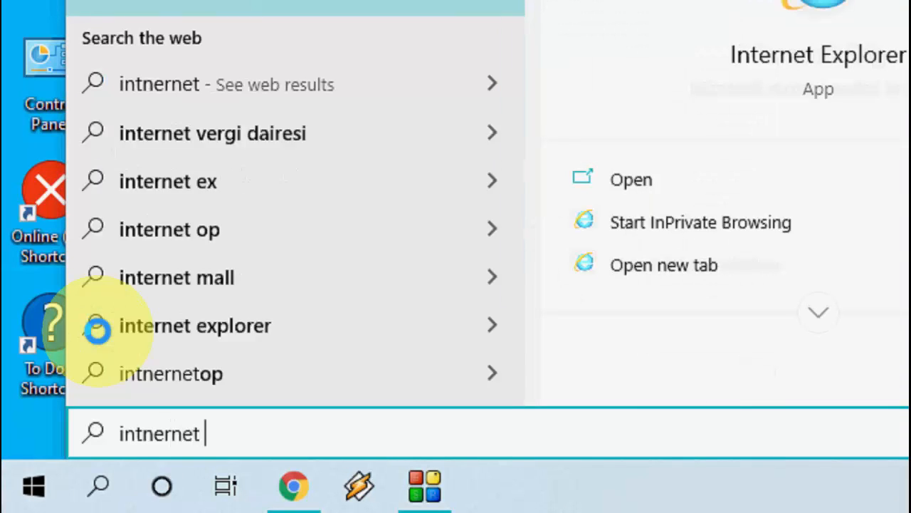
pyautogui.write('options')
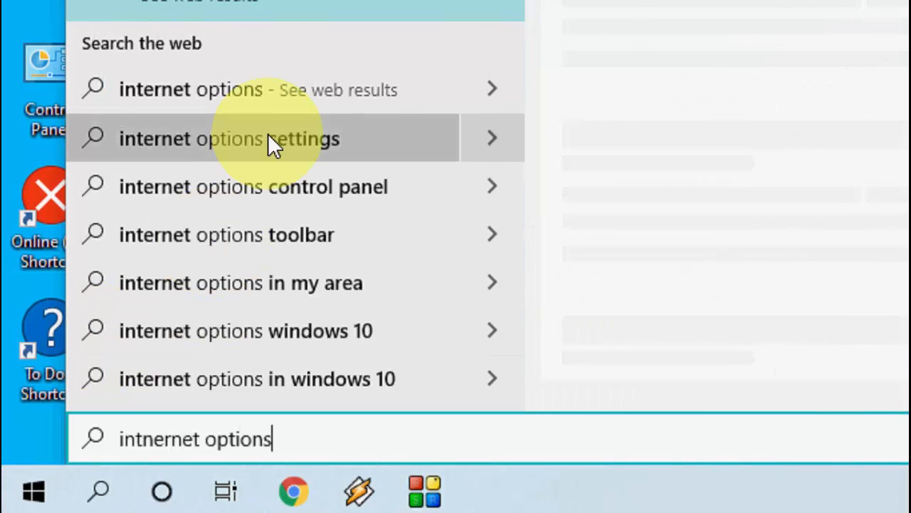
pyautogui.press('backspace')
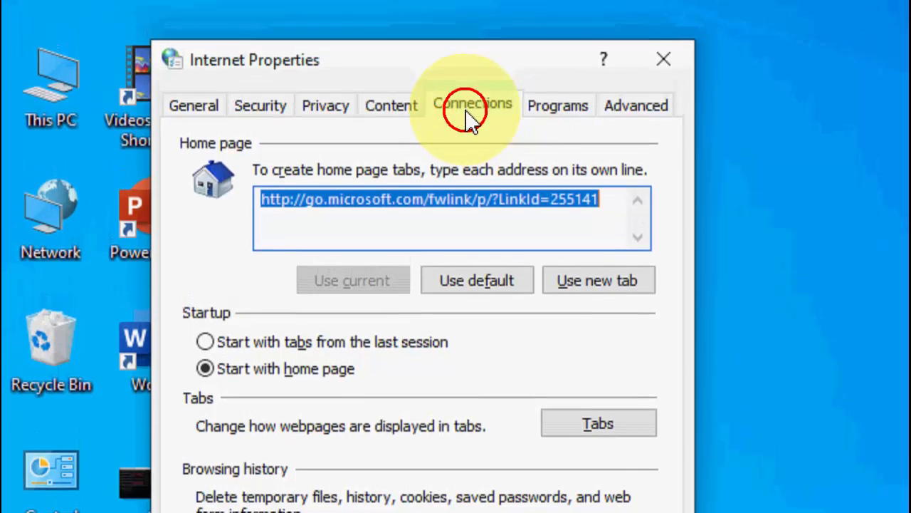
# Step: In Connections > LAN settings, keep automatic detection with no proxy and confirm with OK
pyautogui.click(473, 105)
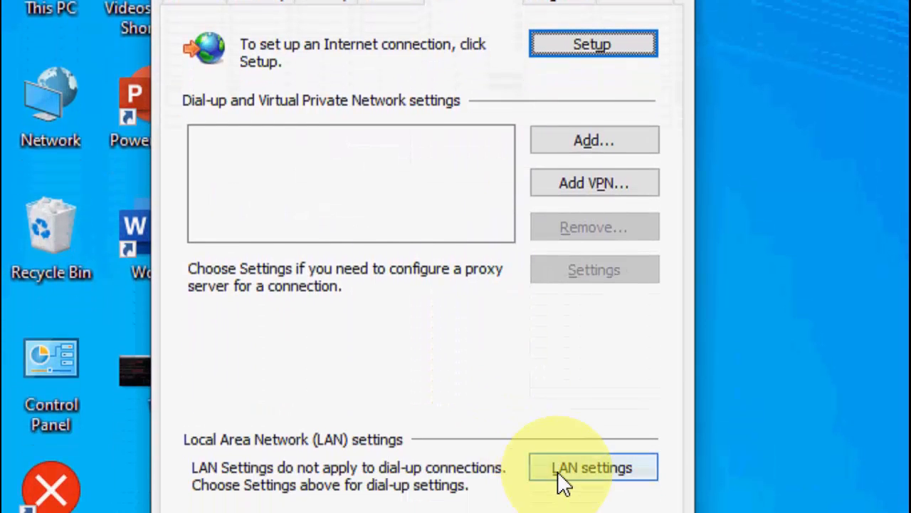
pyautogui.click(593, 467)
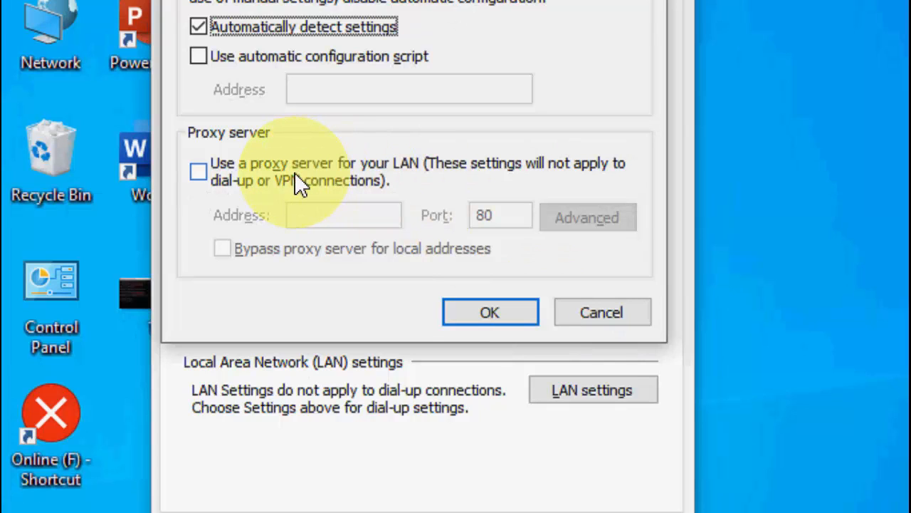
pyautogui.moveTo(353, 178)
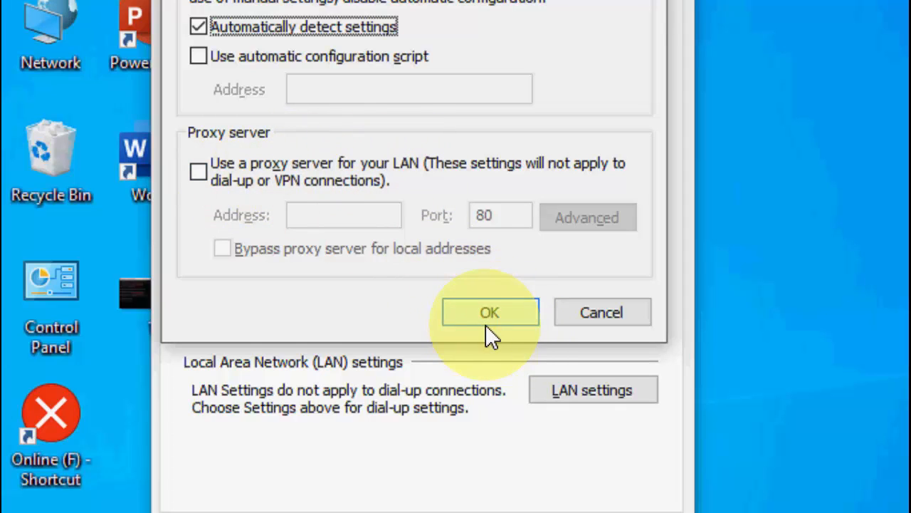
pyautogui.click(490, 312)
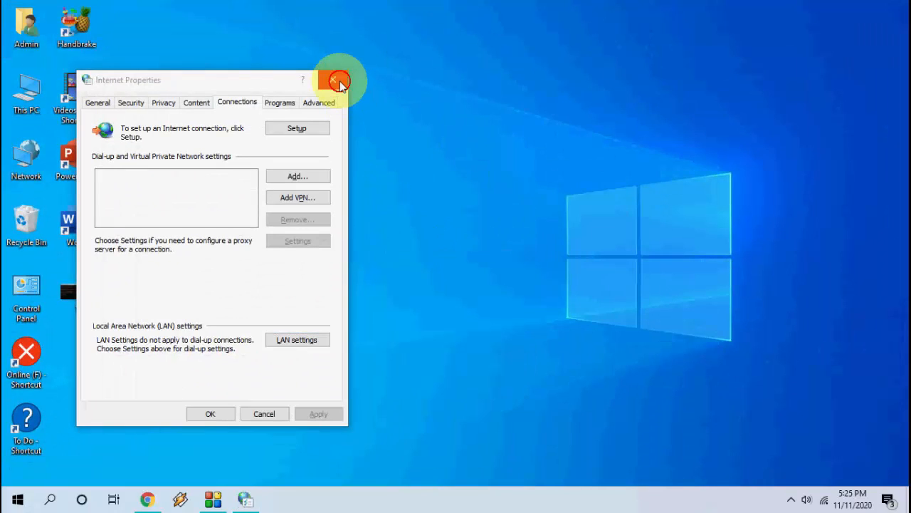
# Step: Close Internet Properties and reach the %temp% folder through the Run box
pyautogui.click(336, 79)
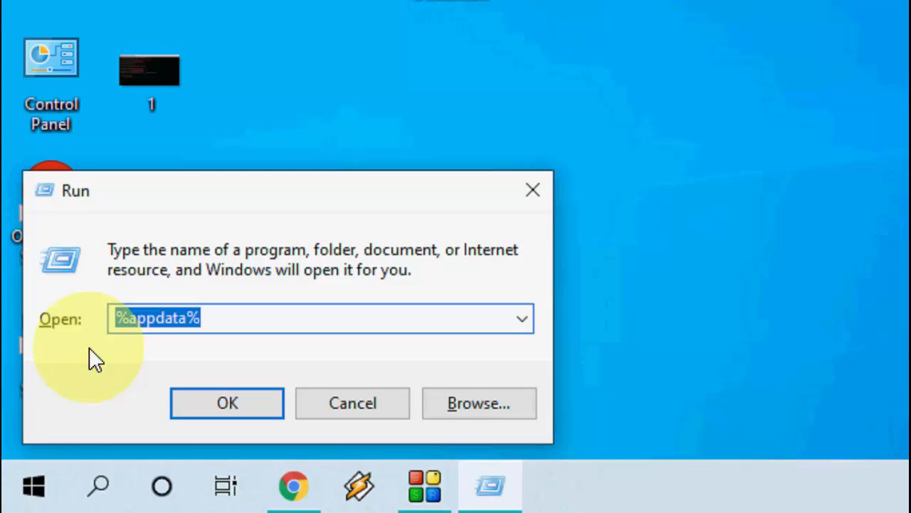
pyautogui.write('%temp')
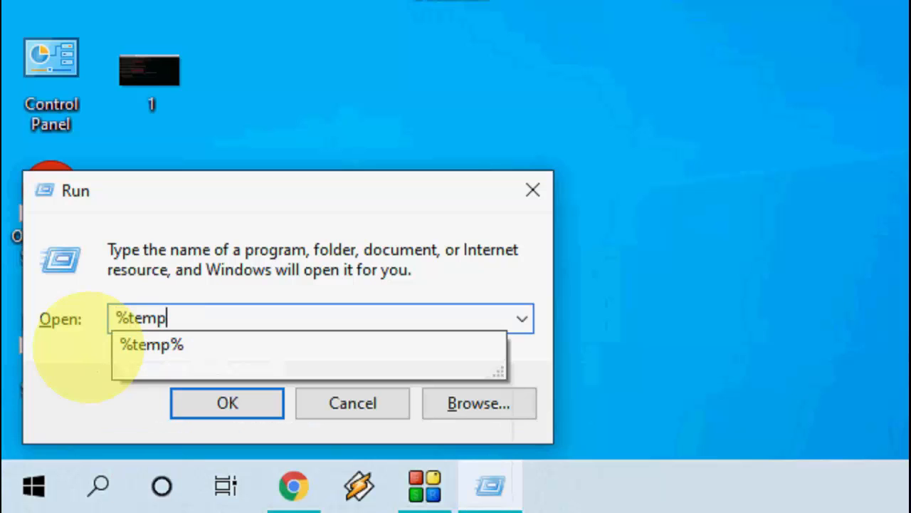
pyautogui.moveTo(97, 359)
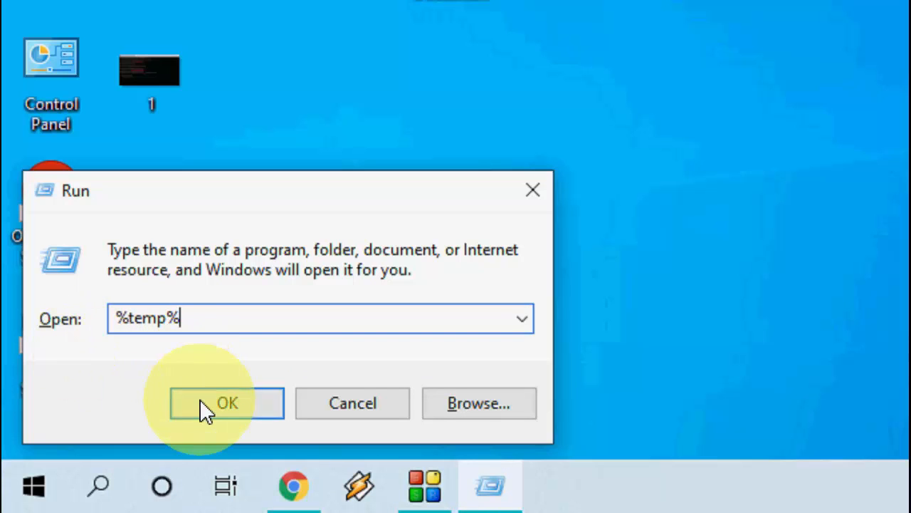
pyautogui.click(226, 402)
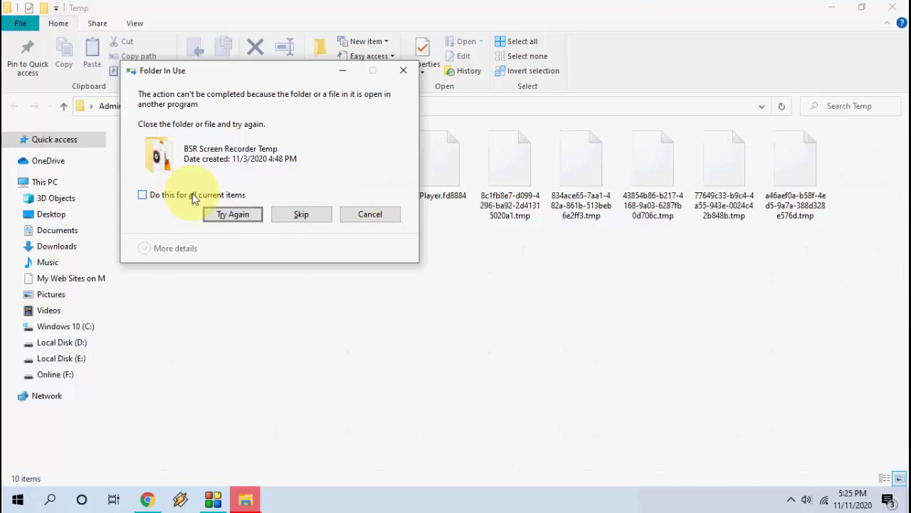
# Step: Delete the temp files, skipping all in-use items and continuing with administrator permission
pyautogui.click(143, 194)
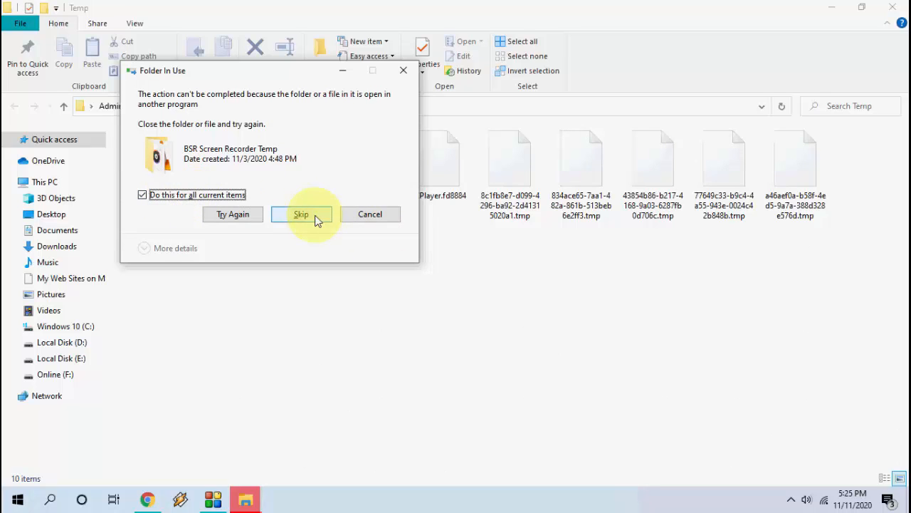
pyautogui.click(300, 213)
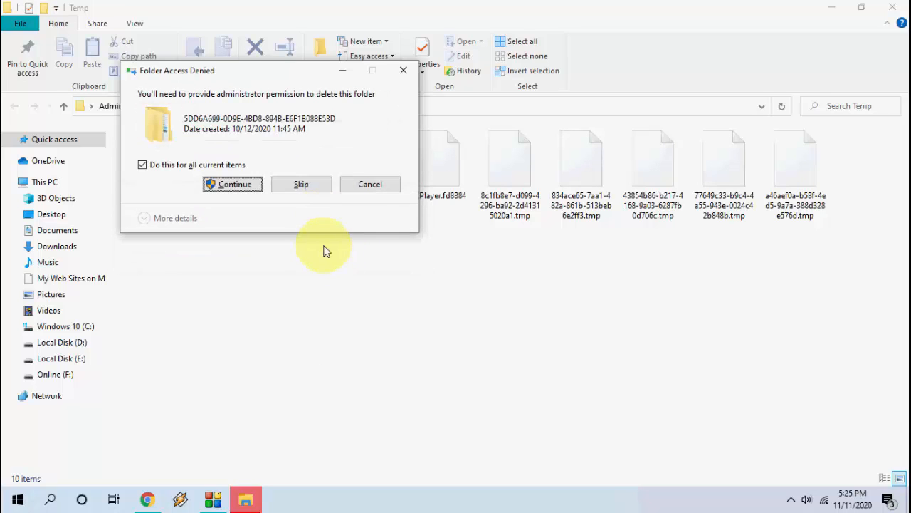
pyautogui.click(232, 184)
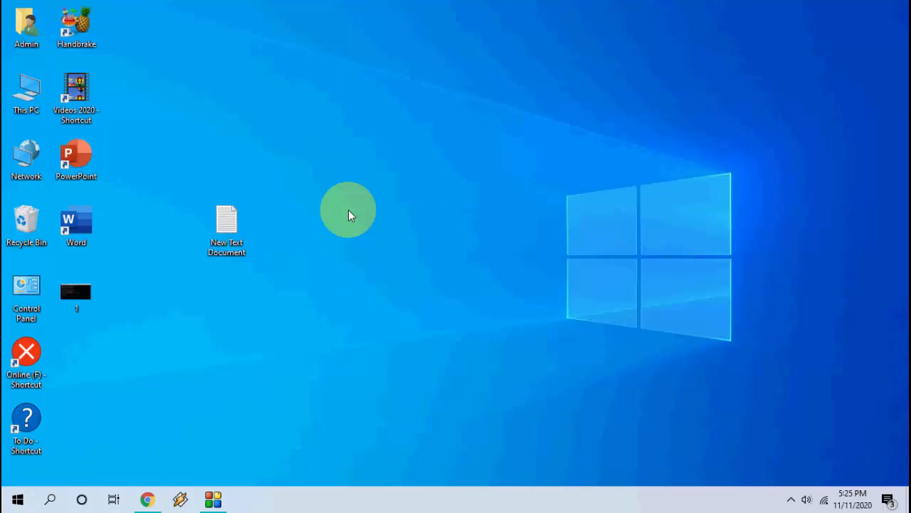
pyautogui.moveTo(313, 208)
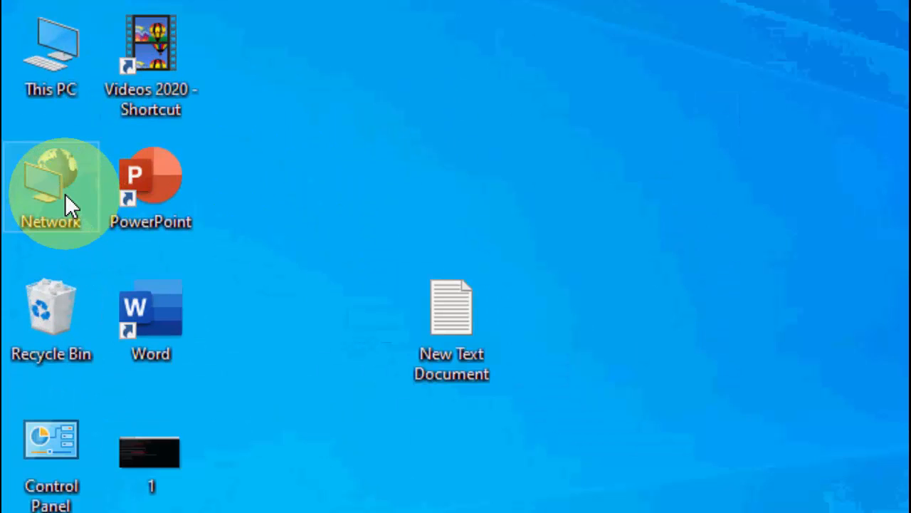
# Step: Reach the Wi-Fi adapter's IPv4 Properties via Network and Sharing Center and the adapter list
pyautogui.rightClick(51, 192)
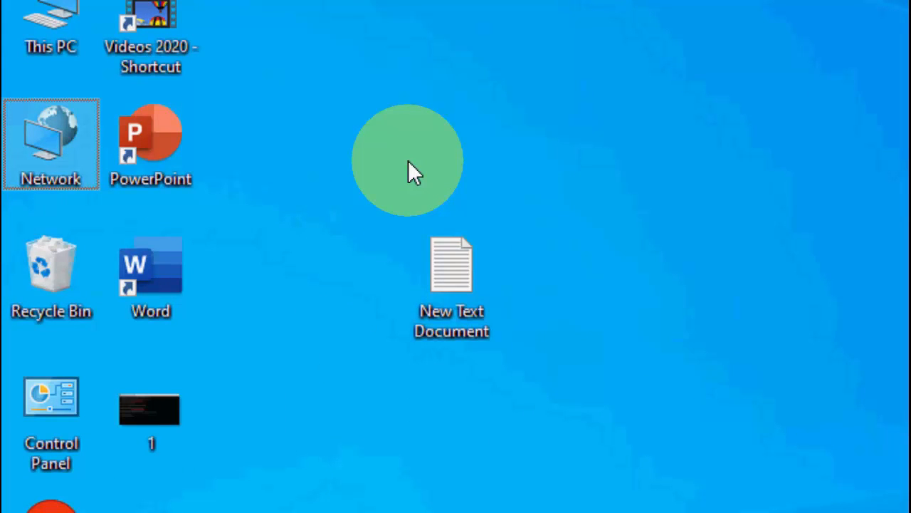
pyautogui.doubleClick(51, 143)
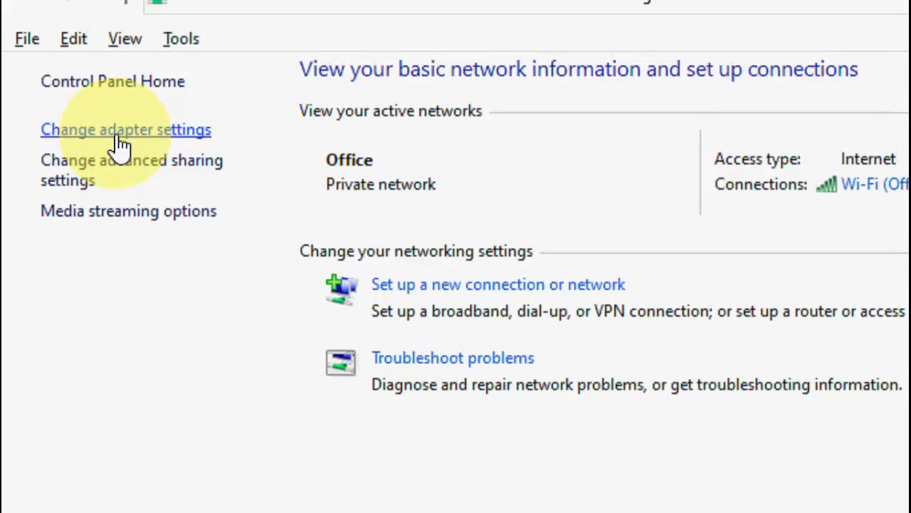
pyautogui.click(126, 128)
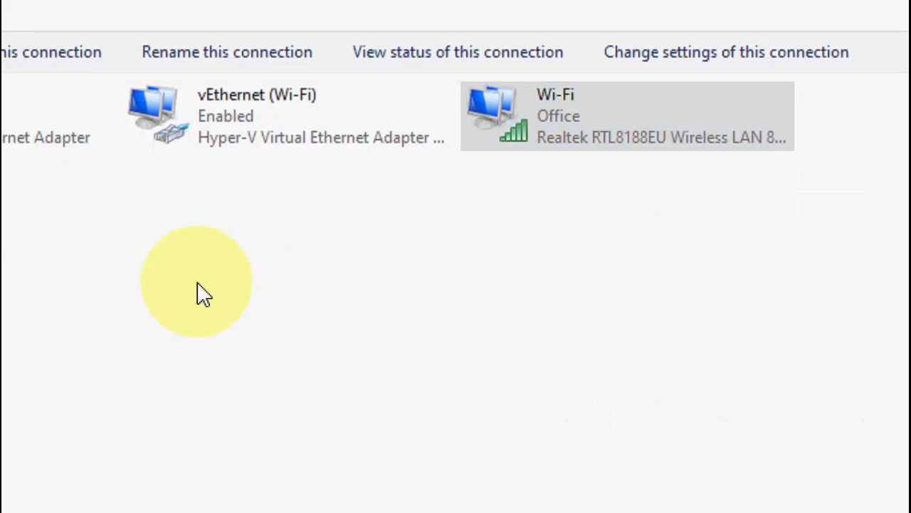
pyautogui.doubleClick(627, 115)
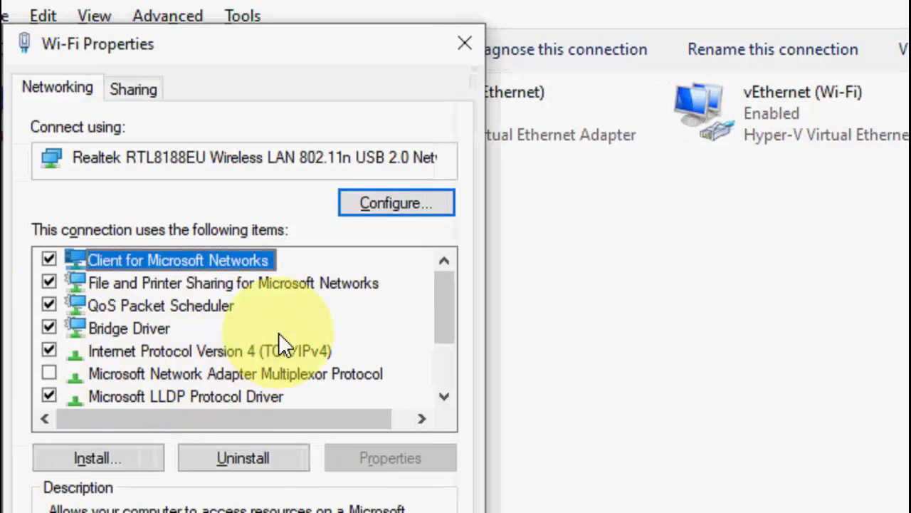
pyautogui.moveTo(206, 356)
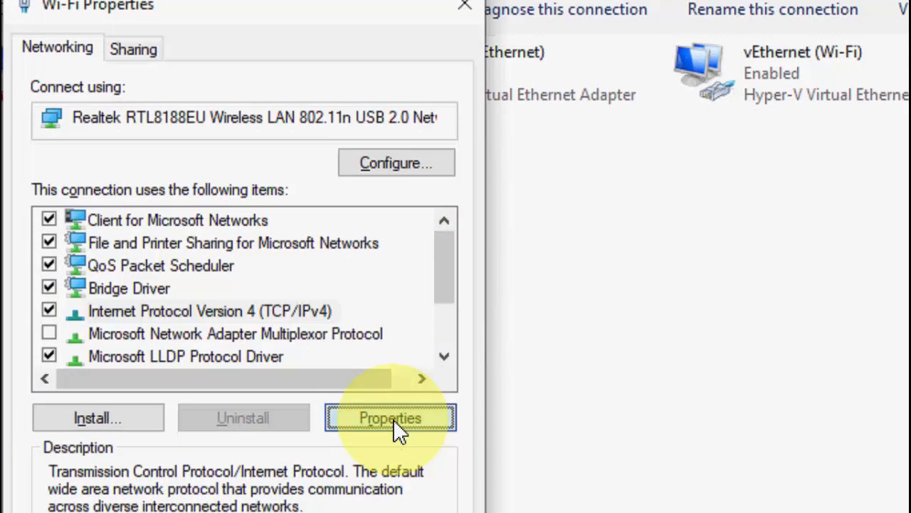
pyautogui.click(390, 418)
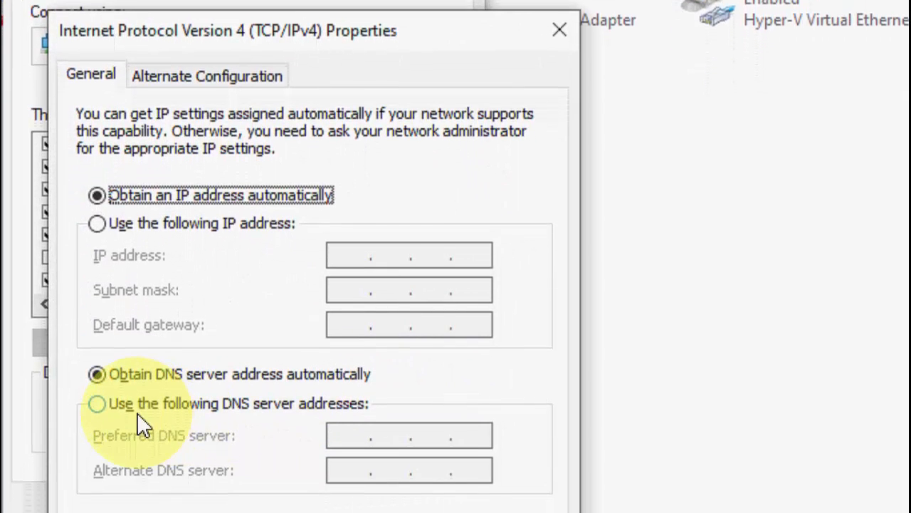
# Step: Set manual DNS servers 1.1.1.1 and 1.0.0.1 for IPv4 and confirm
pyautogui.click(97, 403)
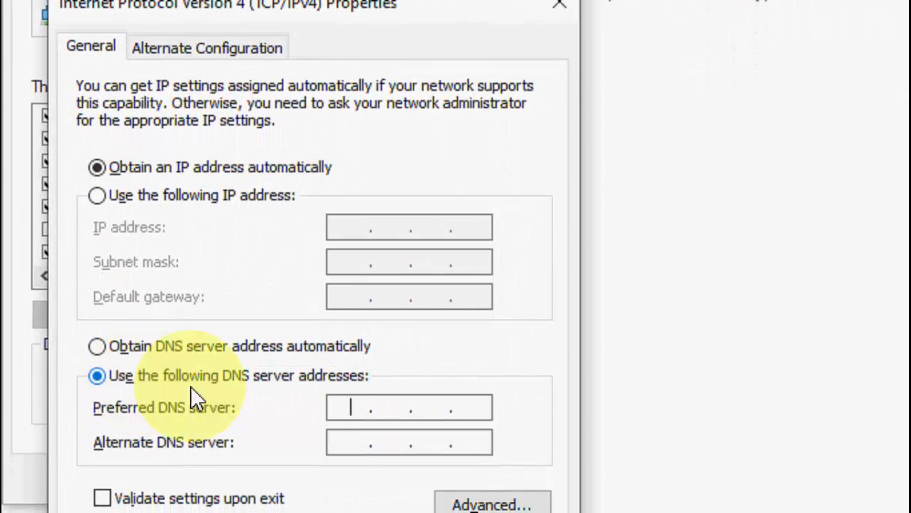
pyautogui.write('1.1.1.')
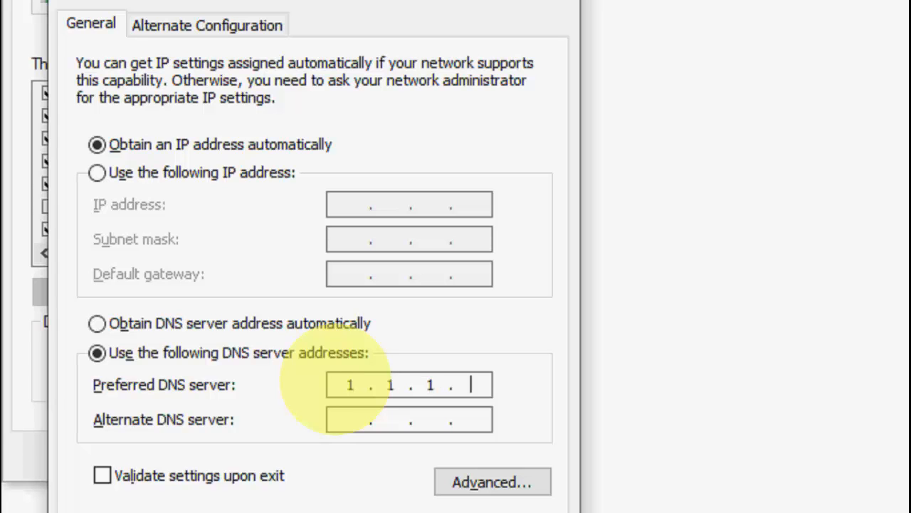
pyautogui.write('1')
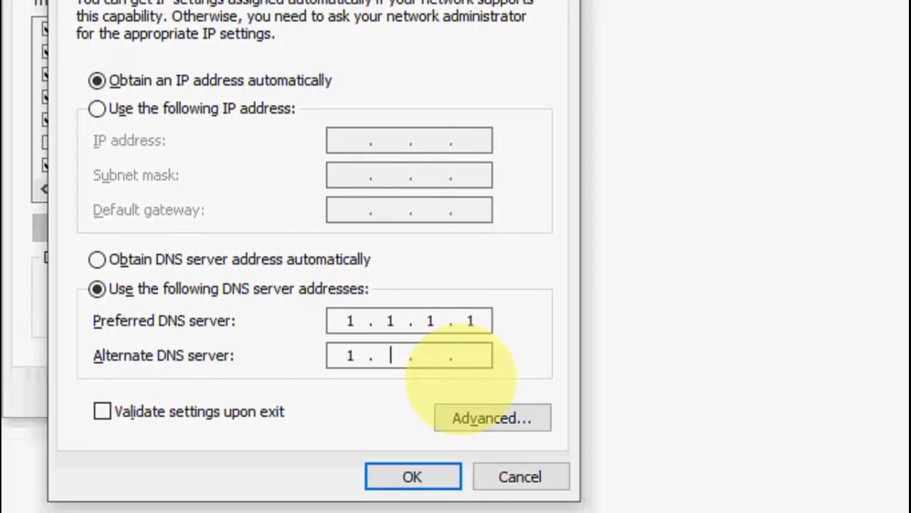
pyautogui.write('00')
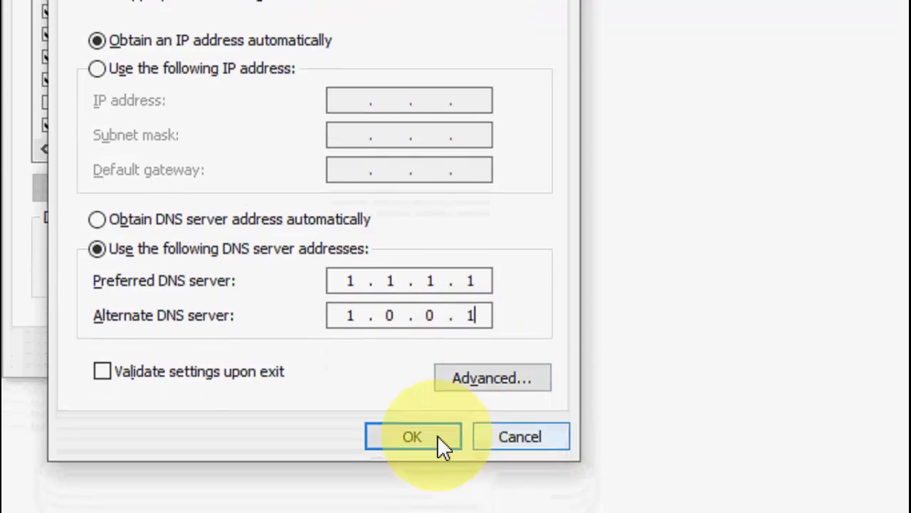
pyautogui.click(413, 436)
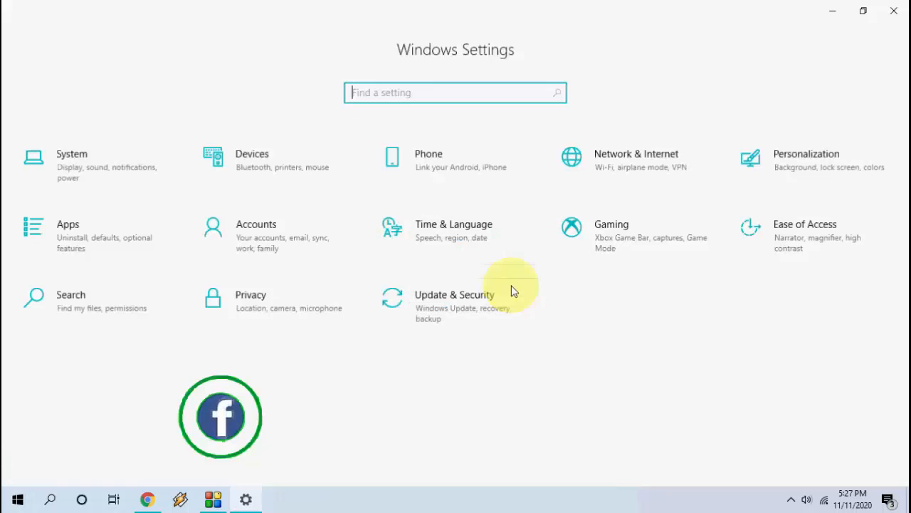
pyautogui.moveTo(100, 235)
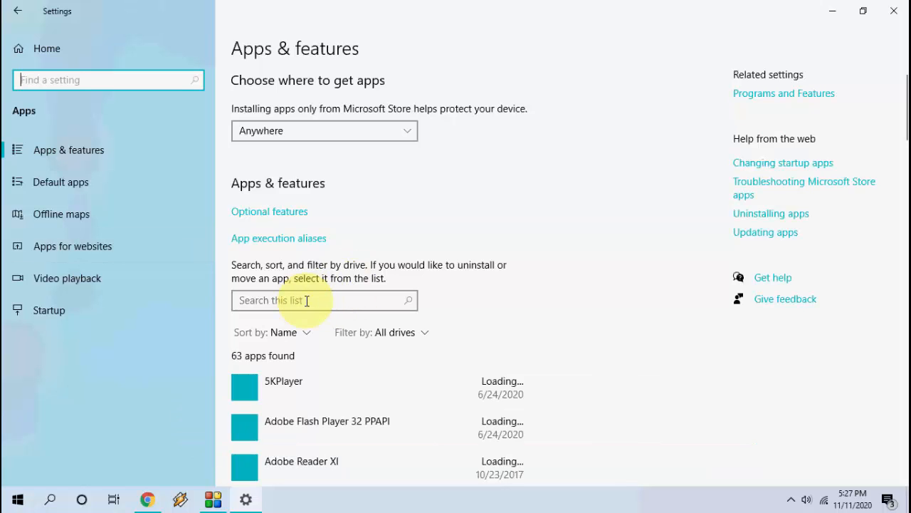
# Step: Search Apps & features for roblox, go to its Advanced options and Reset the app to delete its data
pyautogui.write('roblox')
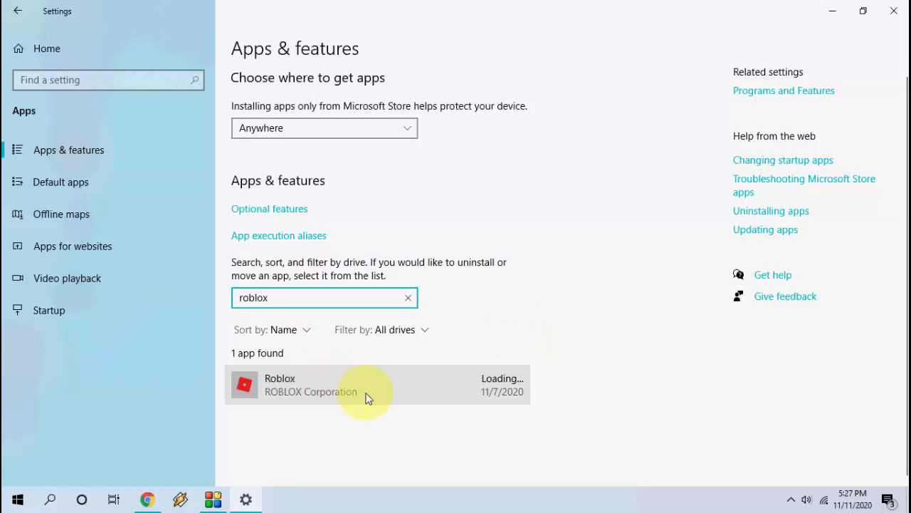
pyautogui.click(355, 384)
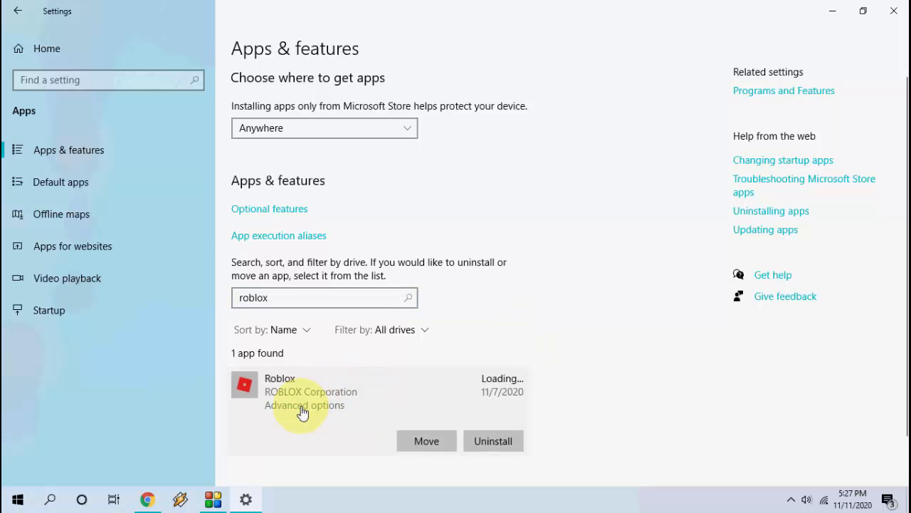
pyautogui.click(305, 405)
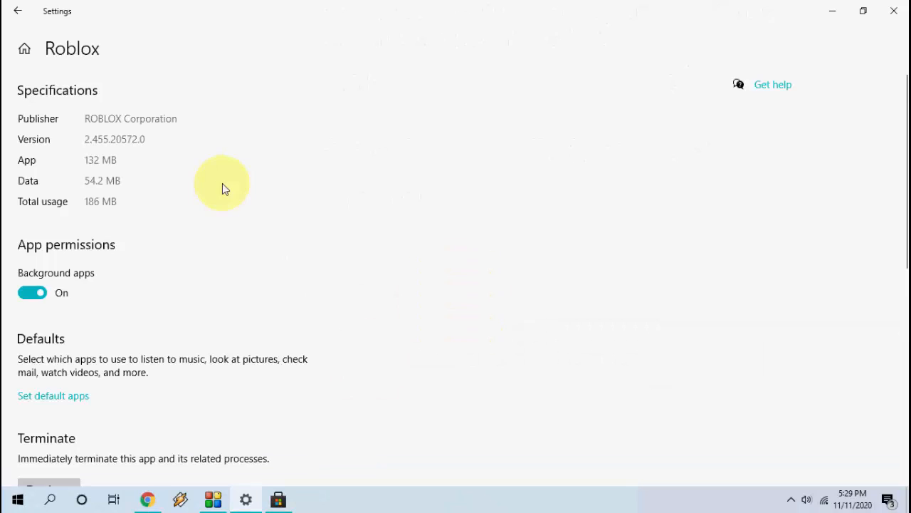
pyautogui.scroll(-3)
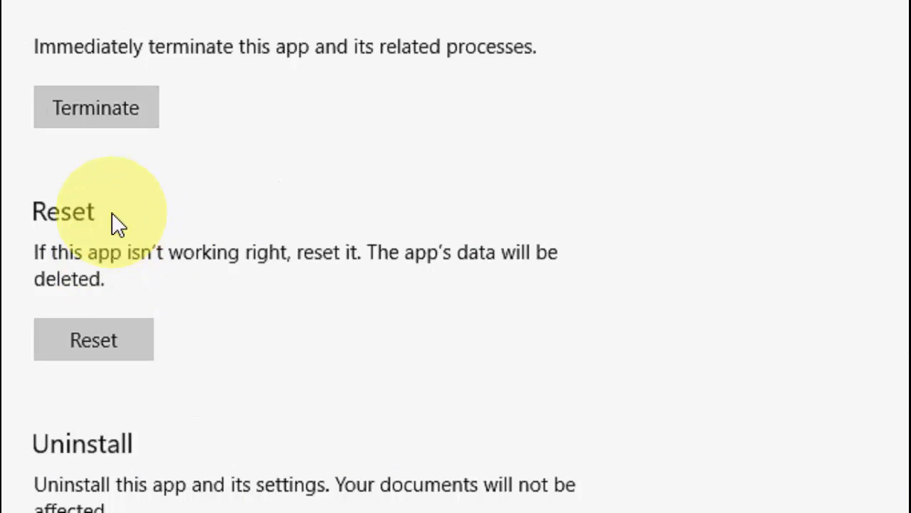
pyautogui.moveTo(213, 268)
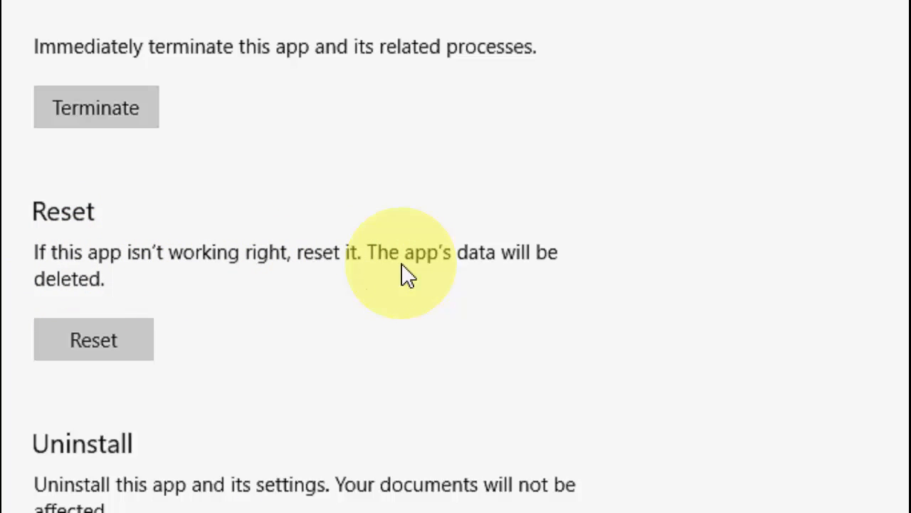
pyautogui.moveTo(278, 310)
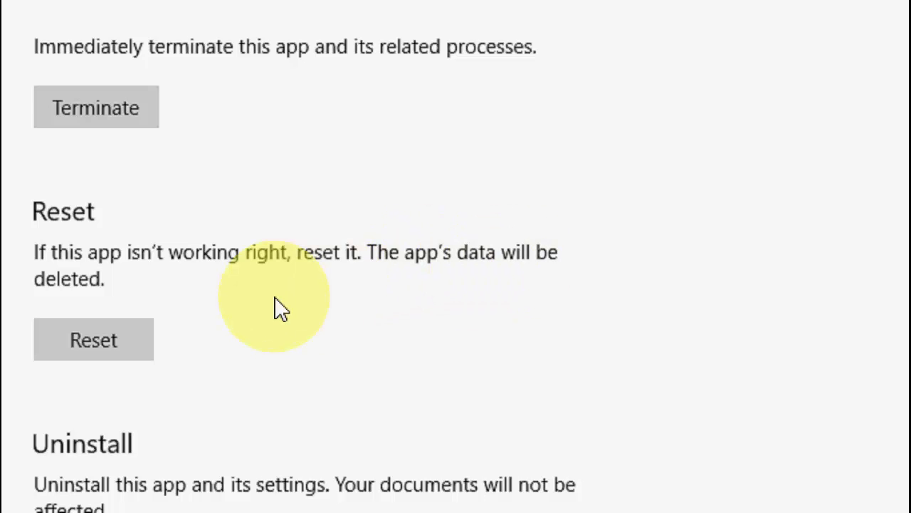
pyautogui.click(94, 338)
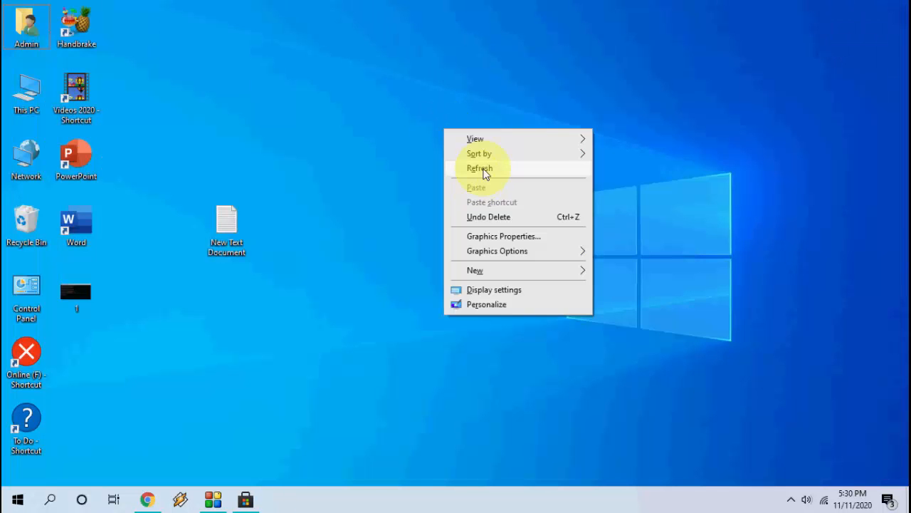
# Step: Manage This PC, expand Display adapters and choose Intel(R) HD Graphics for an automatic driver update search
pyautogui.click(480, 168)
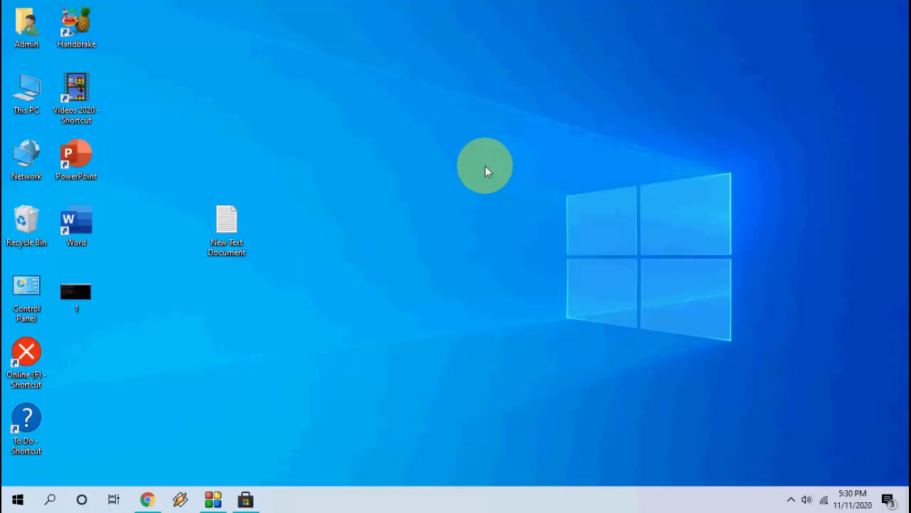
pyautogui.click(76, 96)
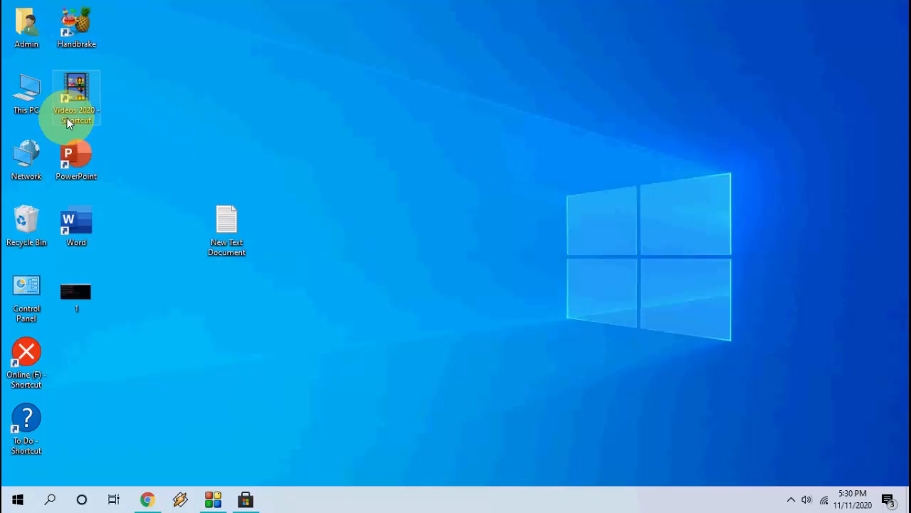
pyautogui.rightClick(25, 92)
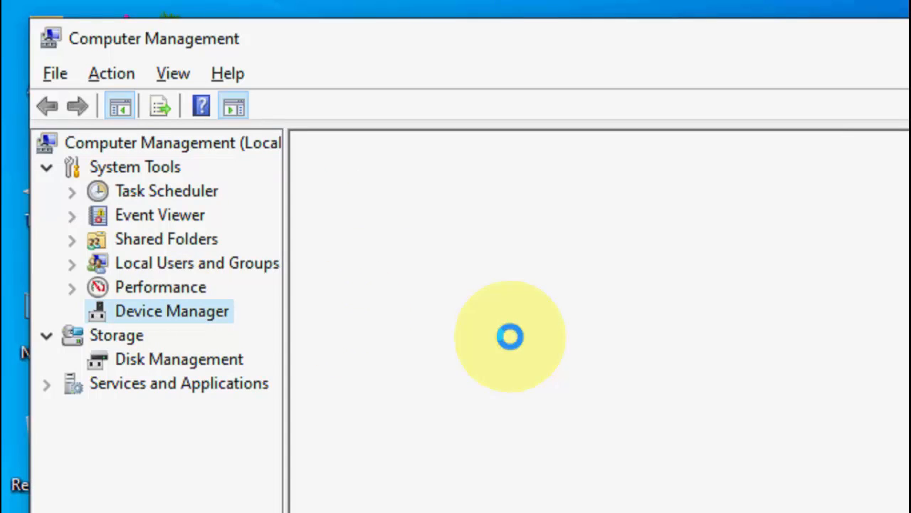
pyautogui.click(170, 311)
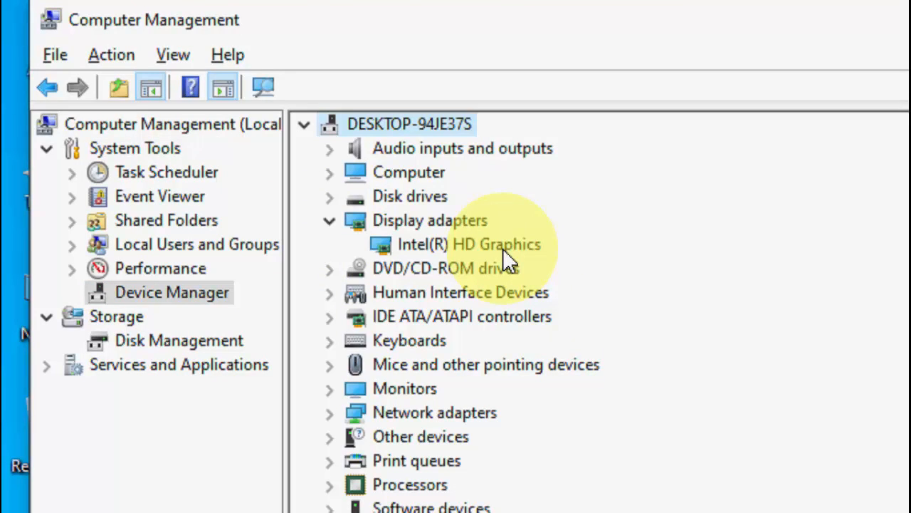
pyautogui.click(469, 245)
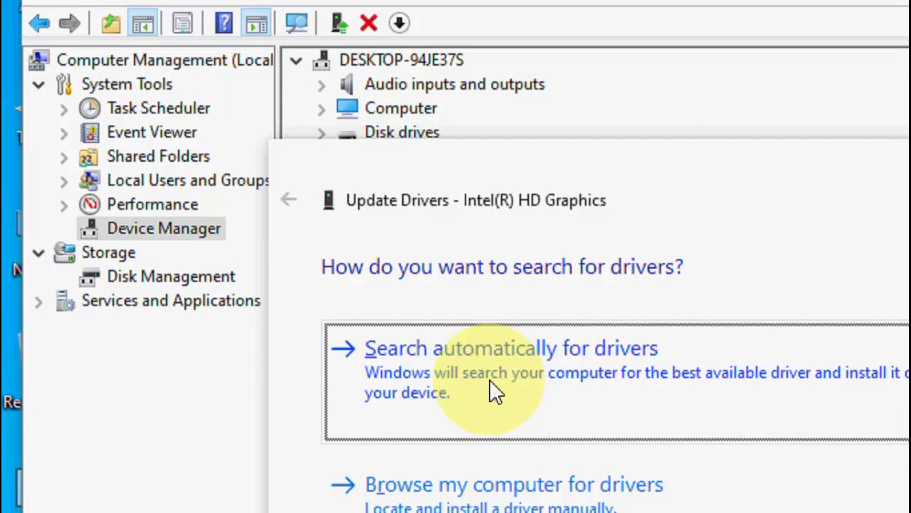
pyautogui.moveTo(569, 385)
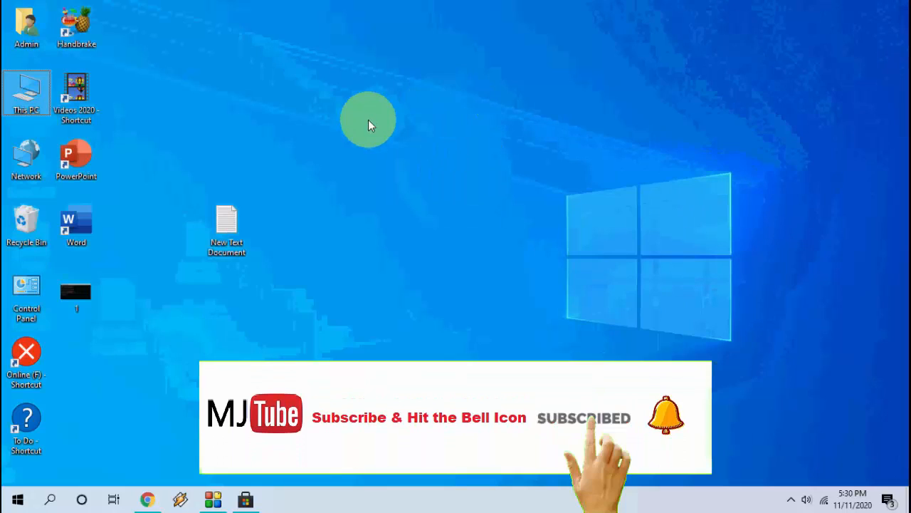
# Step: From the desktop, launch Control Panel and go to Programs > Programs and Features
pyautogui.rightClick(367, 119)
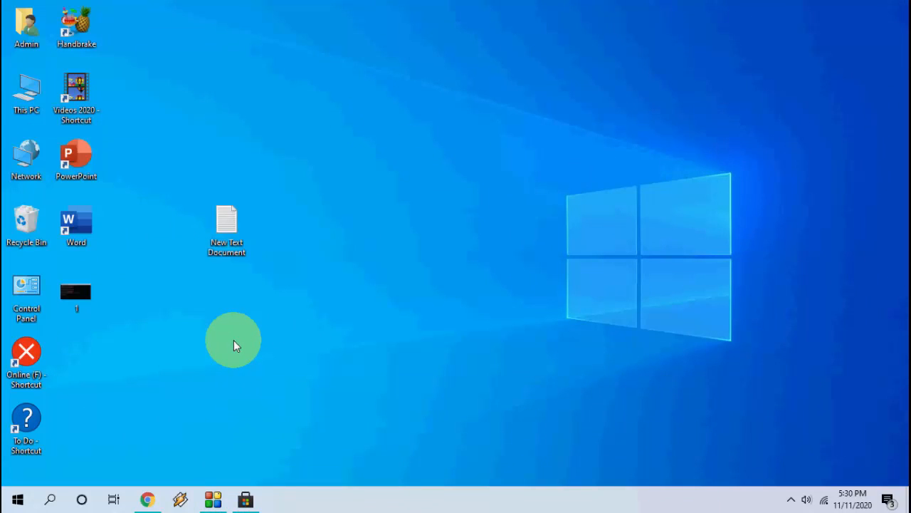
pyautogui.click(26, 295)
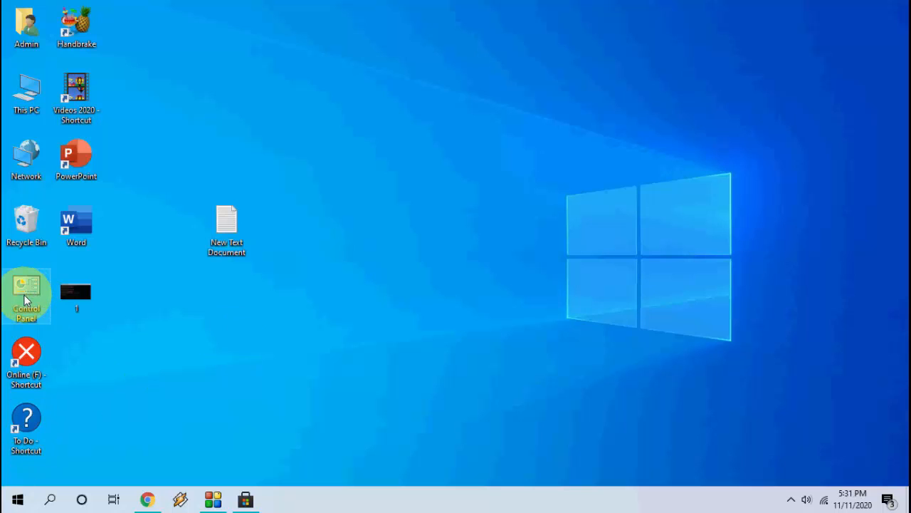
pyautogui.doubleClick(25, 295)
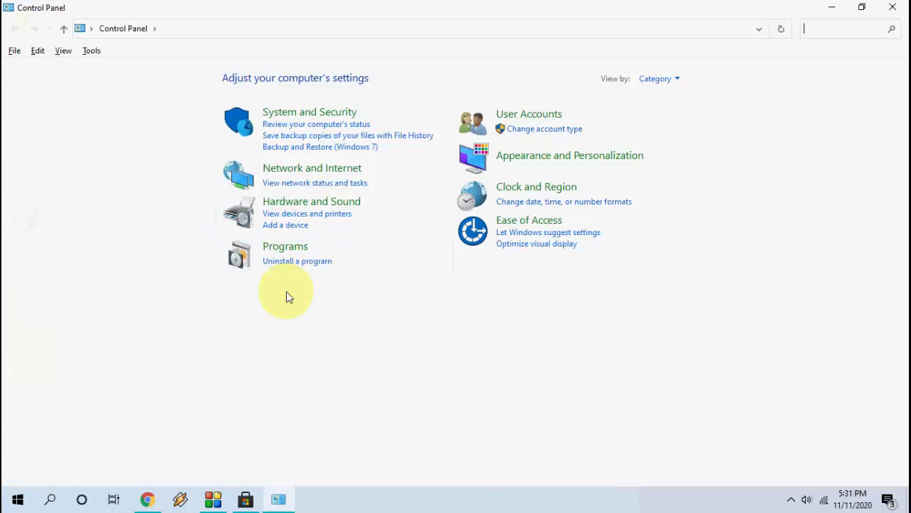
pyautogui.click(285, 245)
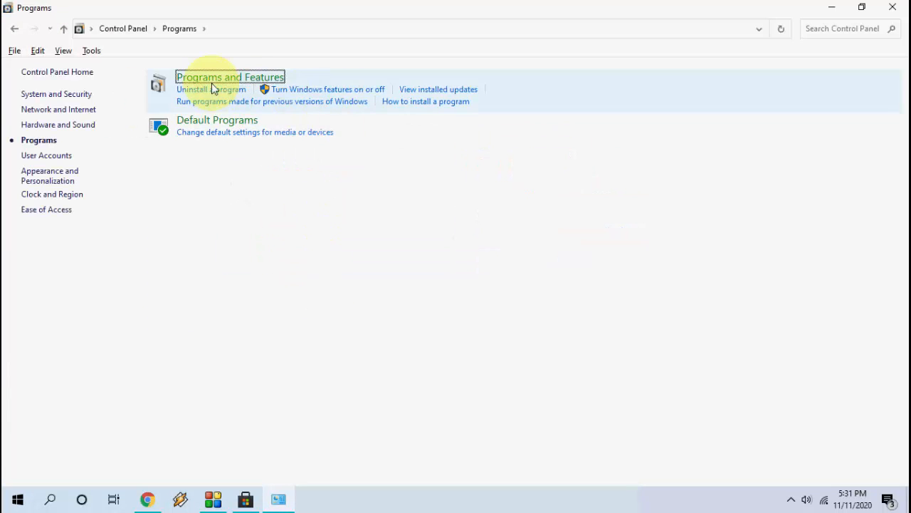
pyautogui.click(231, 77)
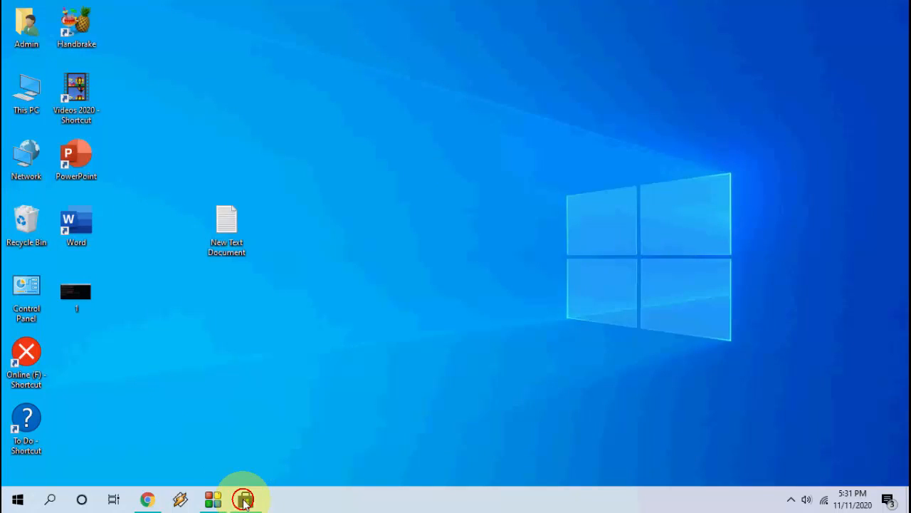
# Step: Launch Microsoft Store from the taskbar and search it for roblox
pyautogui.click(245, 498)
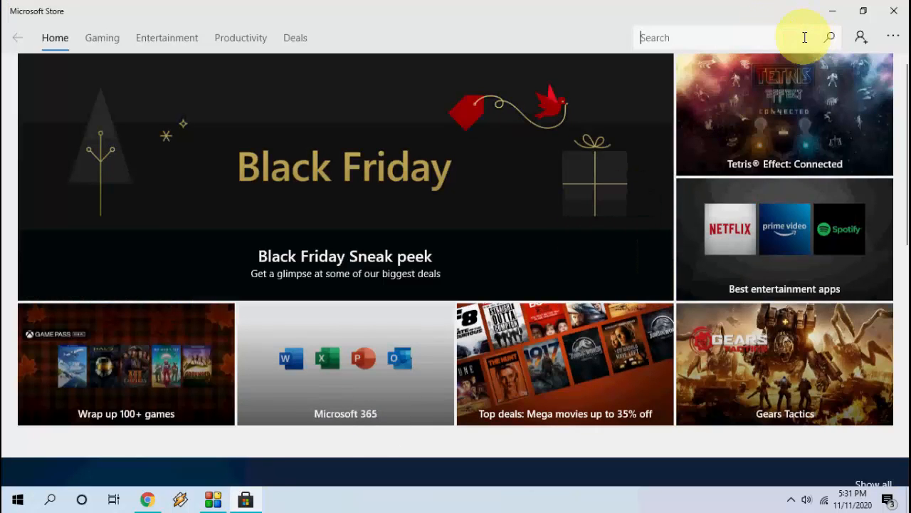
pyautogui.write('roblox')
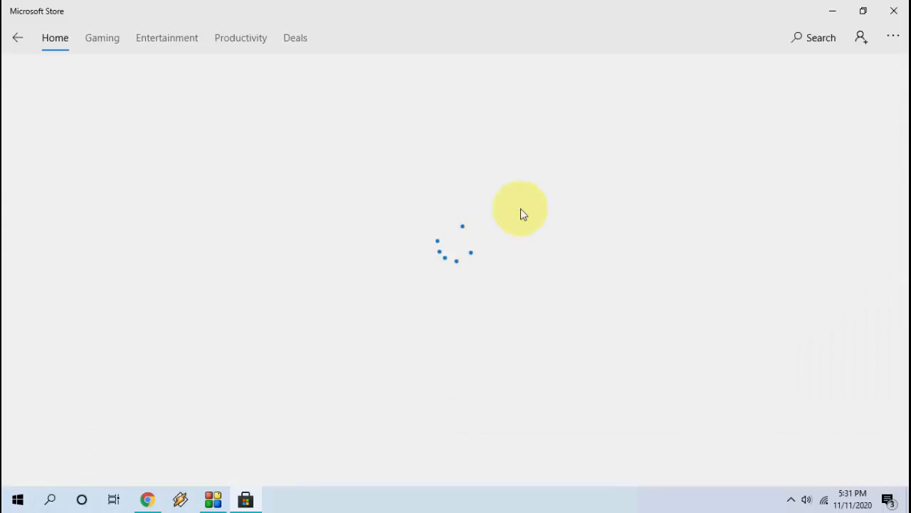
pyautogui.moveTo(829, 11)
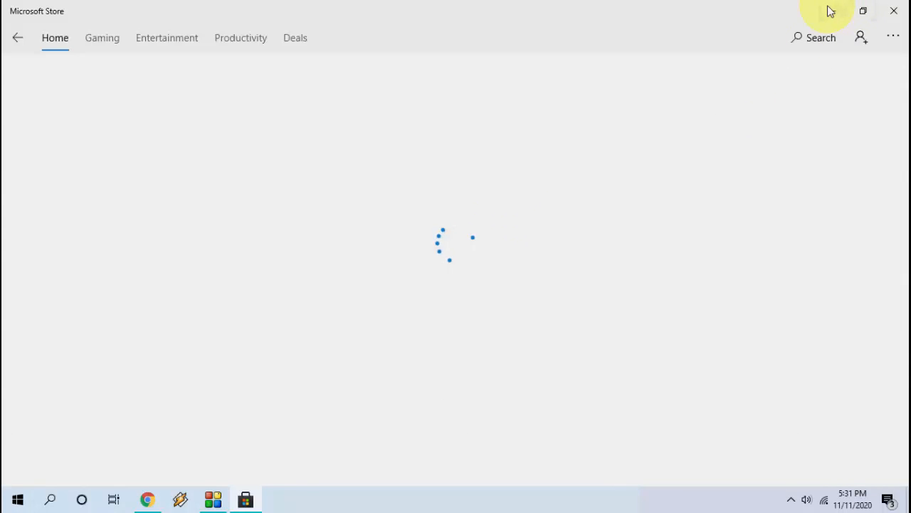